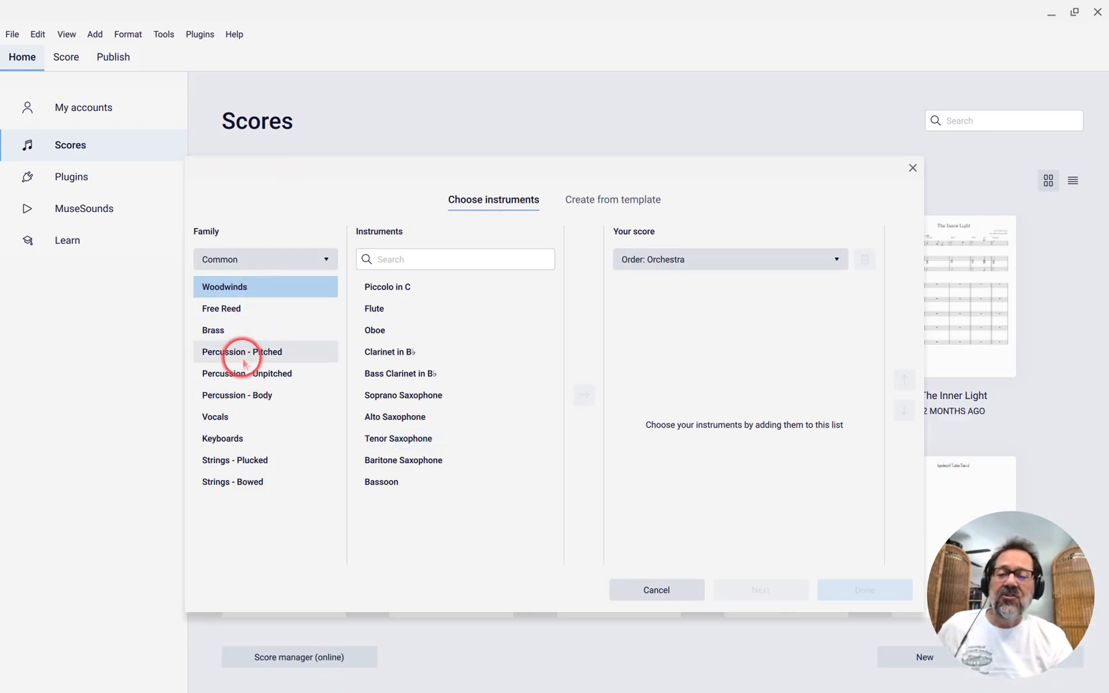
Step: Create a new score with a single Mixed Percussion staff from the Unpitched family
{"action": "left_click", "coordinate": [246, 373]}
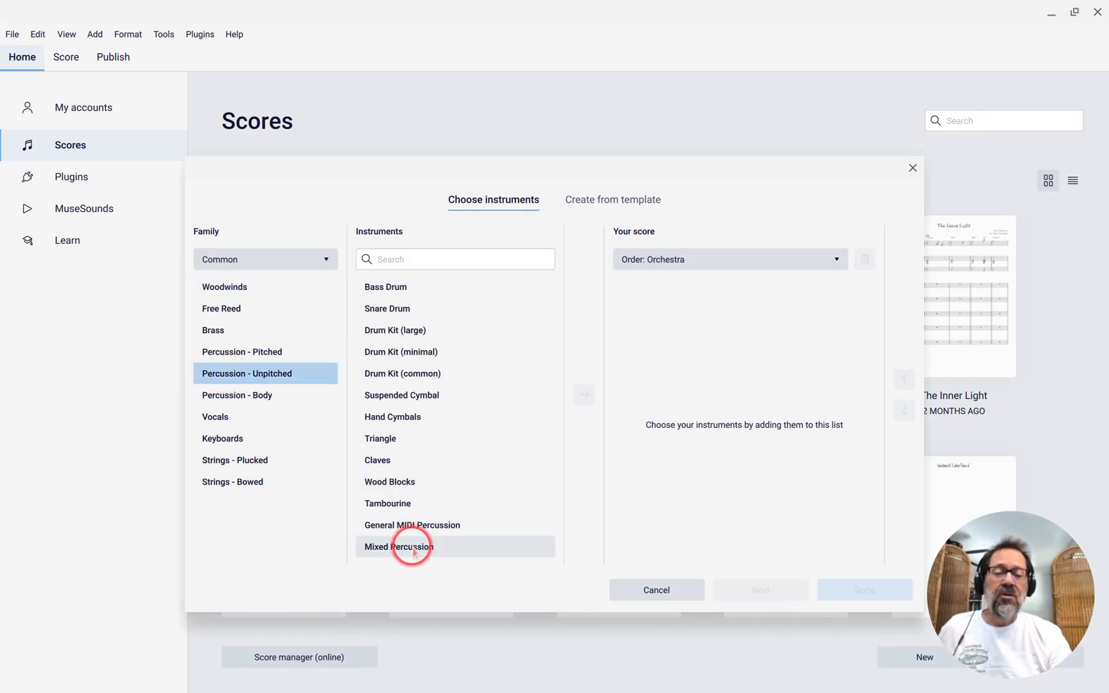
{"action": "left_click", "coordinate": [398, 546]}
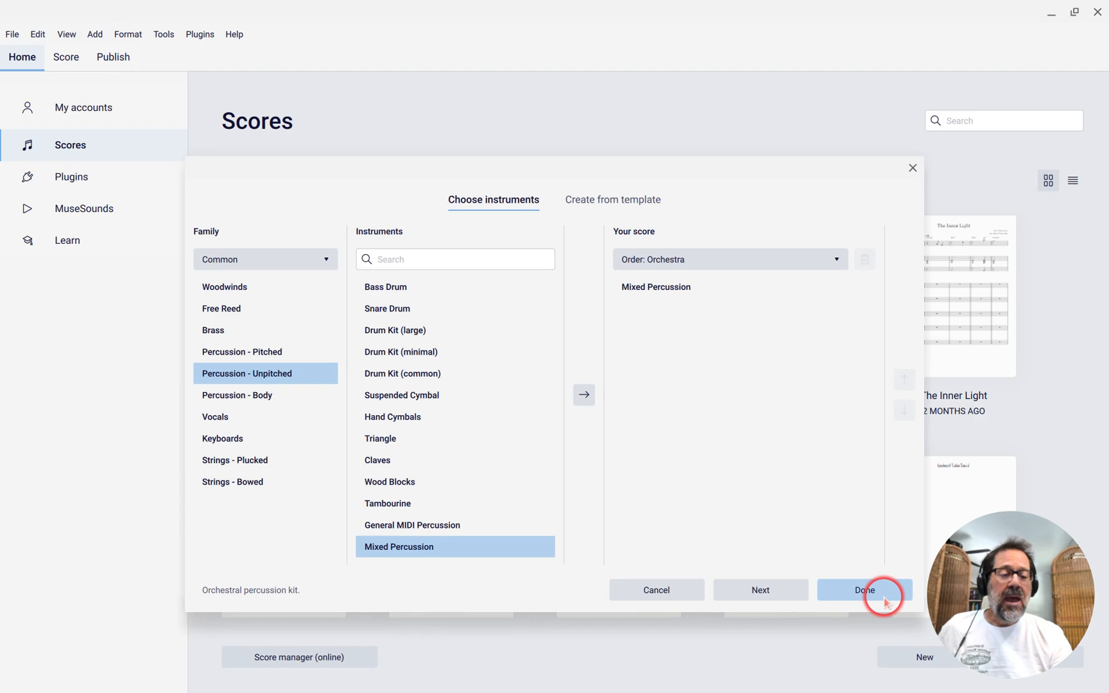
{"action": "left_click", "coordinate": [863, 591]}
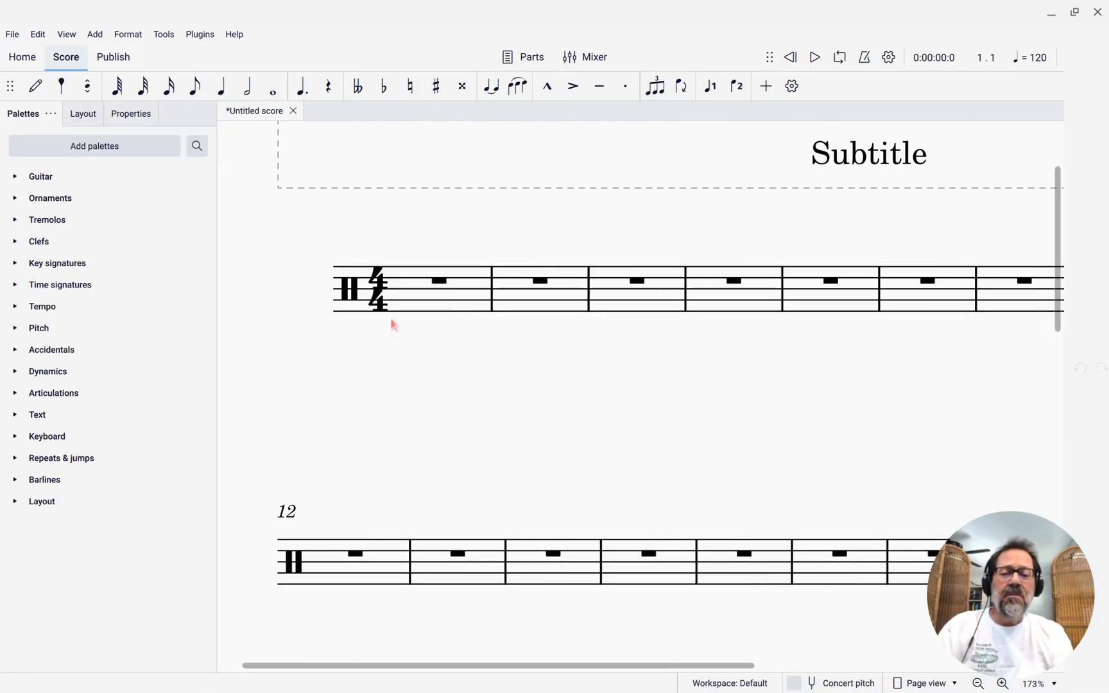
{"action": "left_click", "coordinate": [442, 281]}
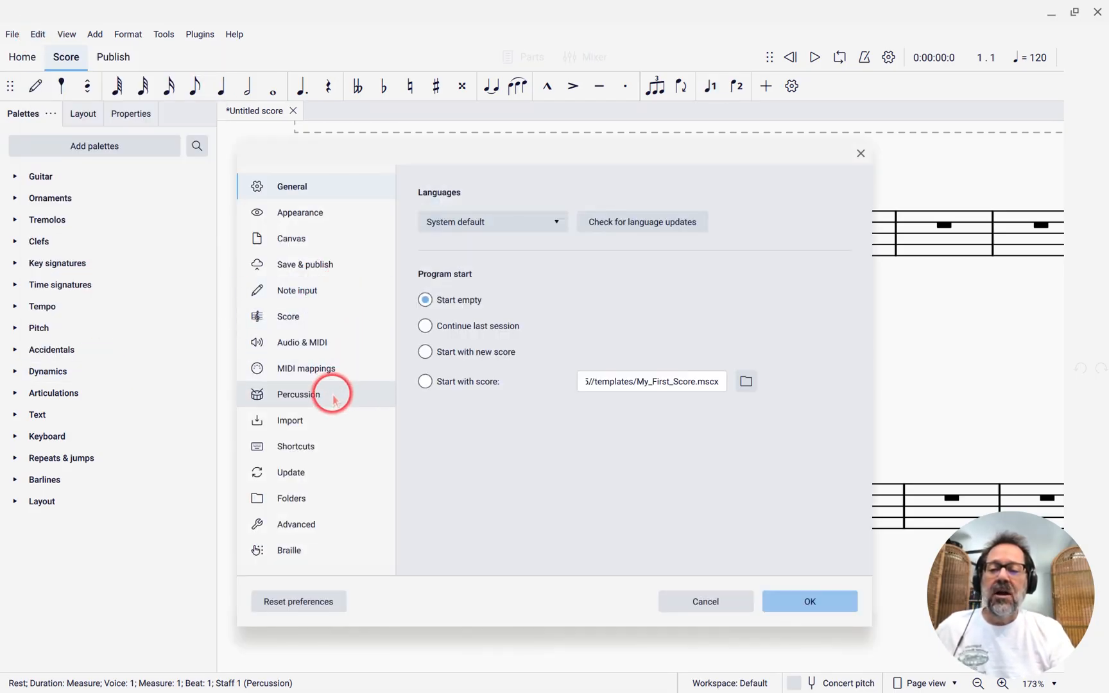
Step: Set the percussion panel to Never open automatically in Preferences
{"action": "left_click", "coordinate": [298, 394]}
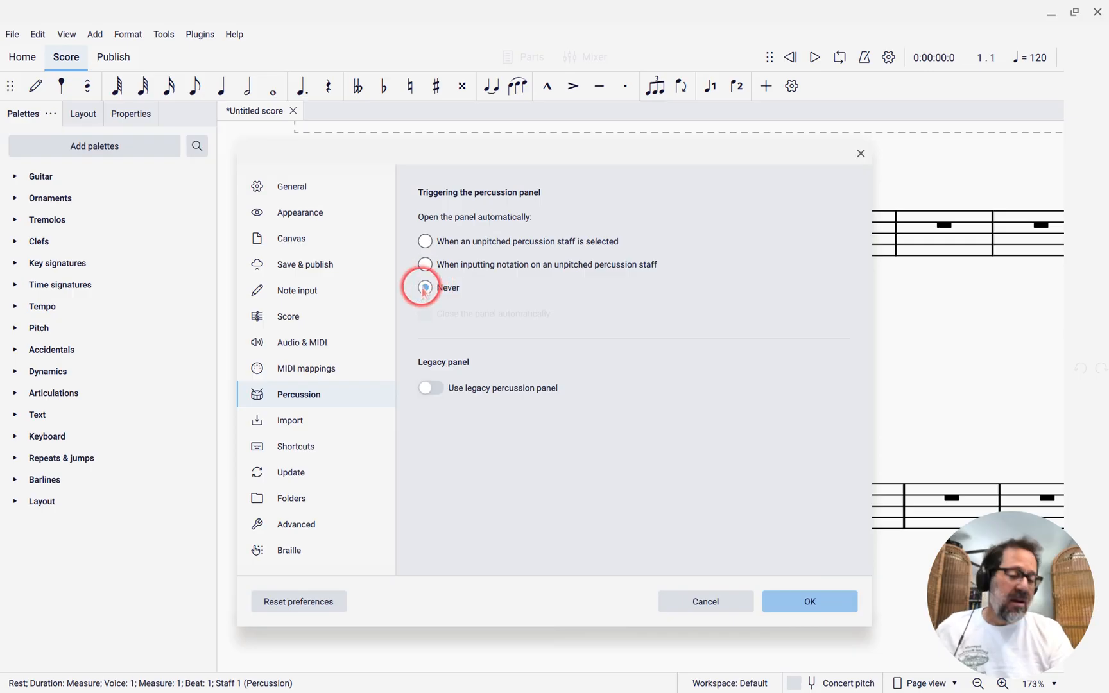
{"action": "left_click", "coordinate": [705, 601]}
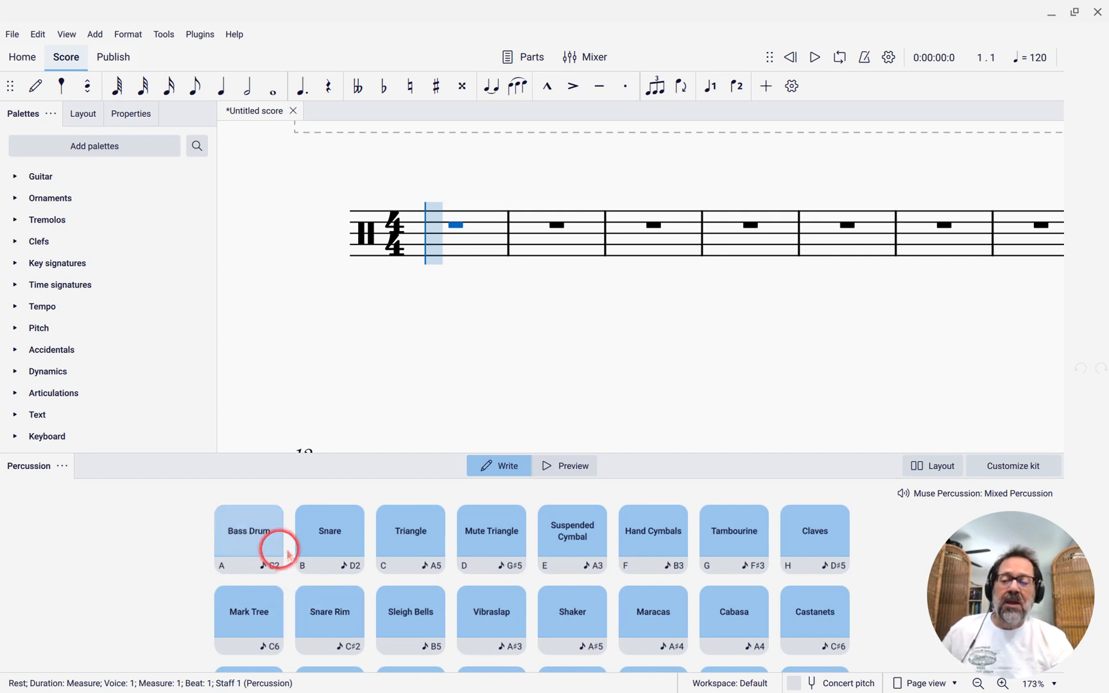
{"action": "mouse_move", "coordinate": [473, 546]}
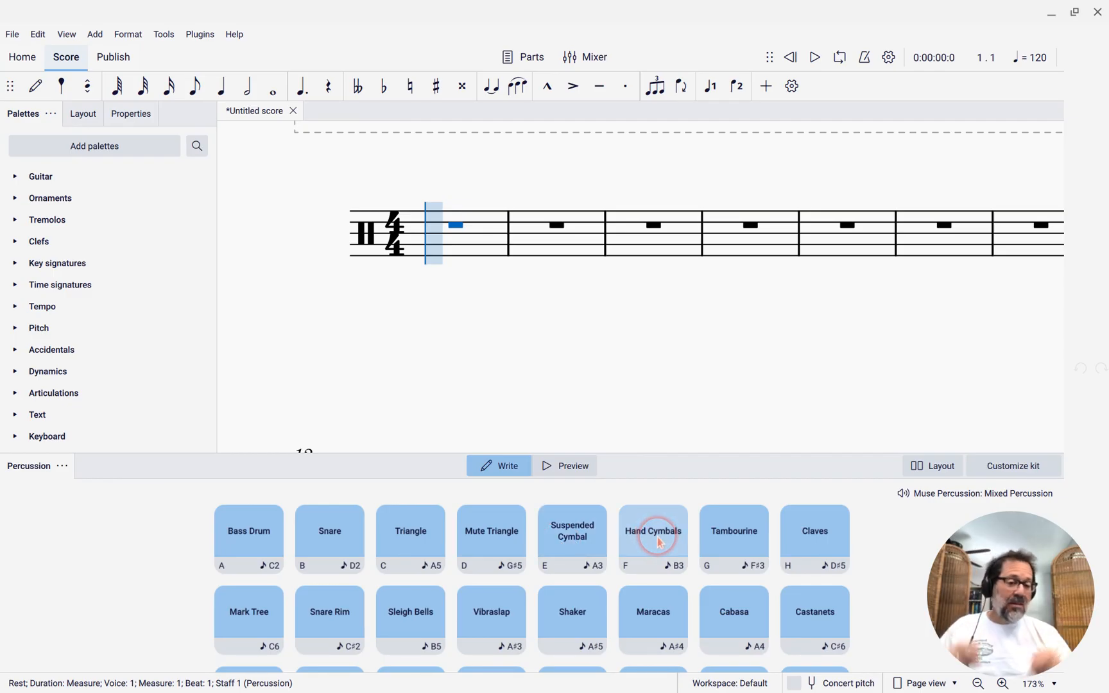
{"action": "mouse_move", "coordinate": [798, 530]}
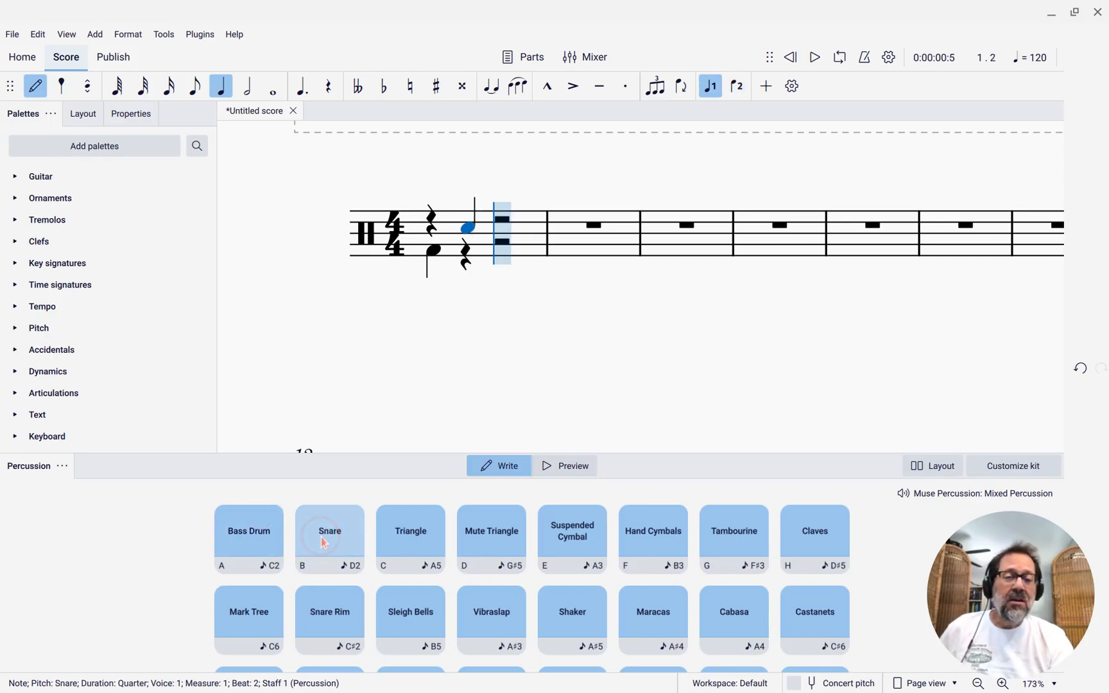
Step: Add triangle and mute triangle quarter notes on beats 3-4 of measures 1 and 2
{"action": "left_click", "coordinate": [490, 538]}
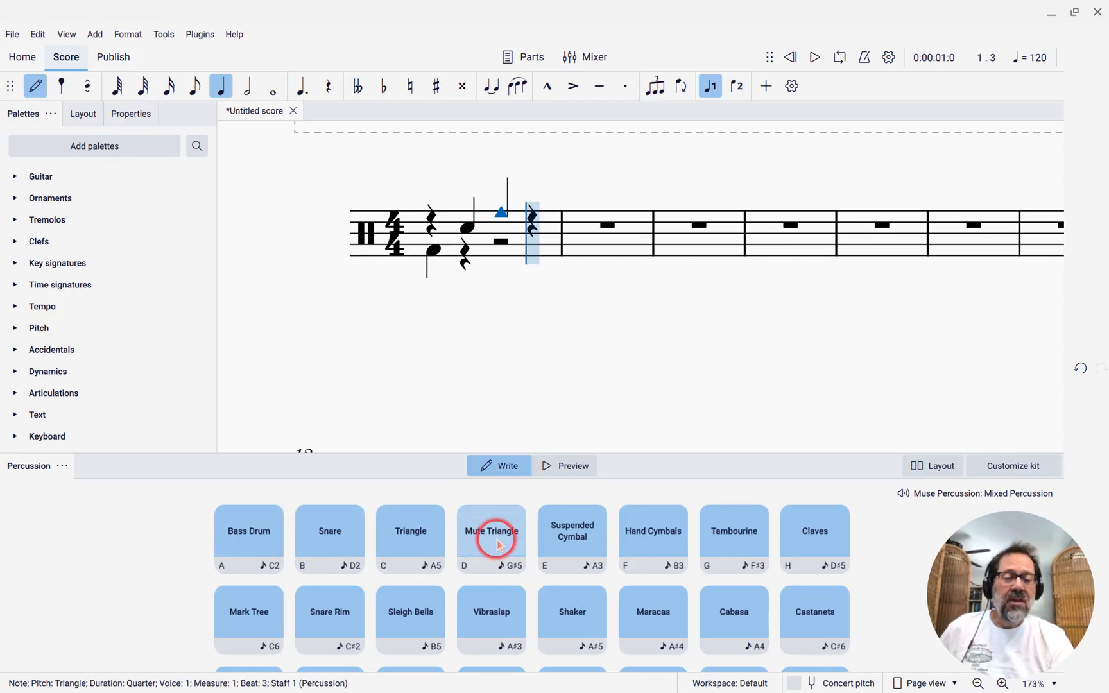
{"action": "left_click", "coordinate": [490, 538]}
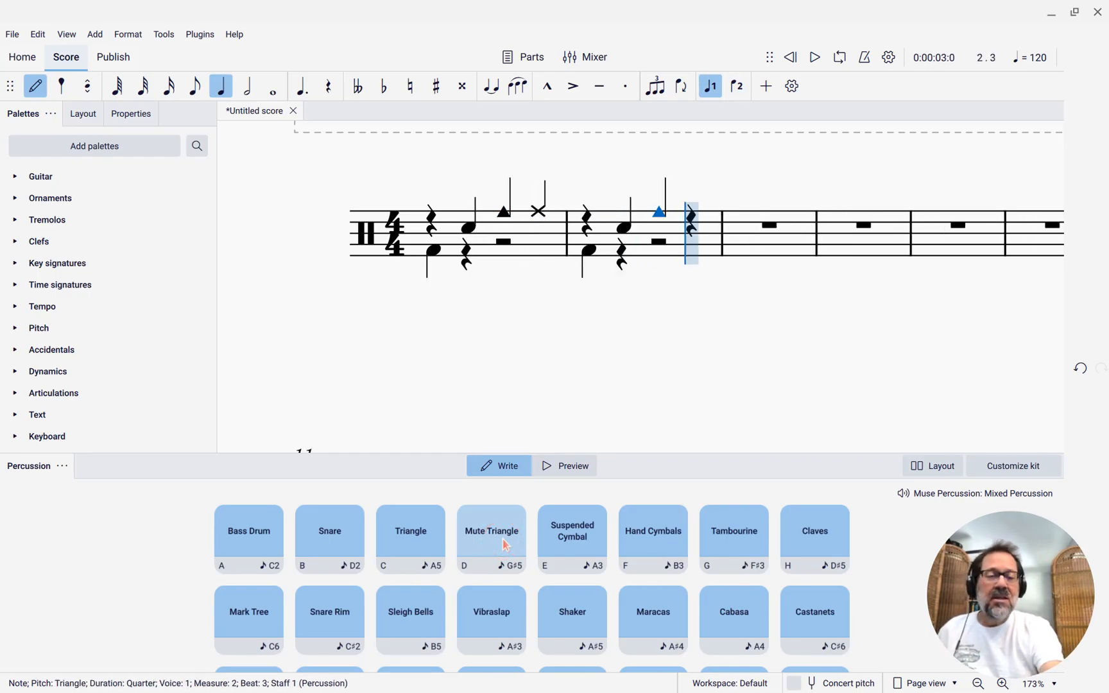
{"action": "left_click", "coordinate": [490, 536]}
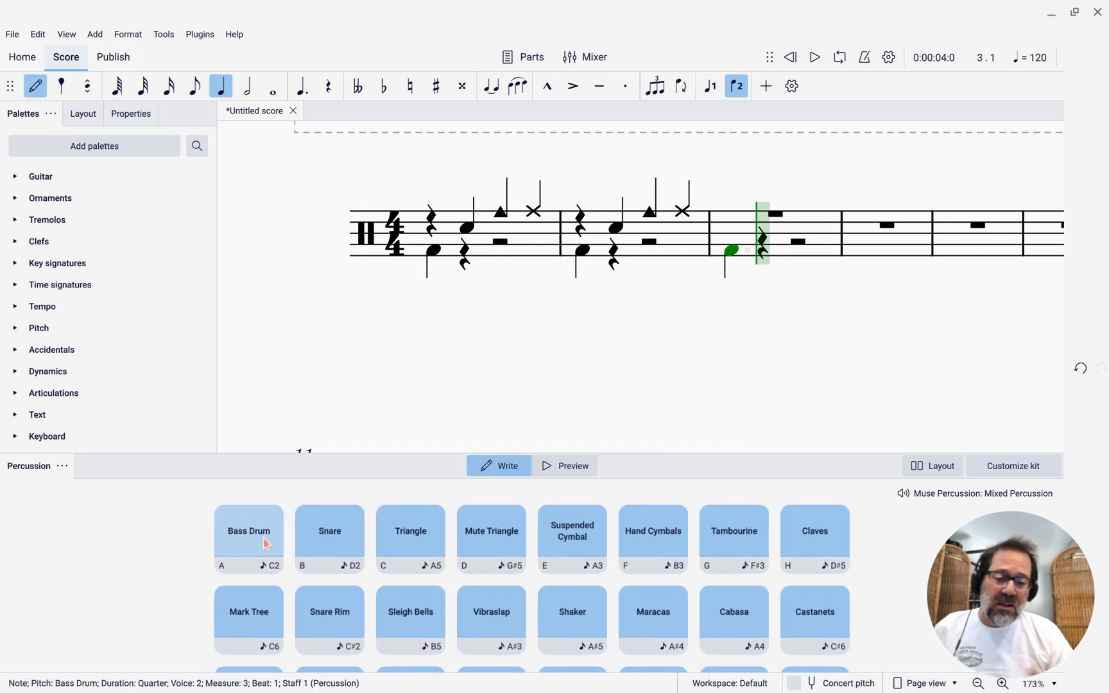
Step: Enter a bass drum note in voice 2 at measure 3, revealing more panel instruments
{"action": "left_click", "coordinate": [248, 530]}
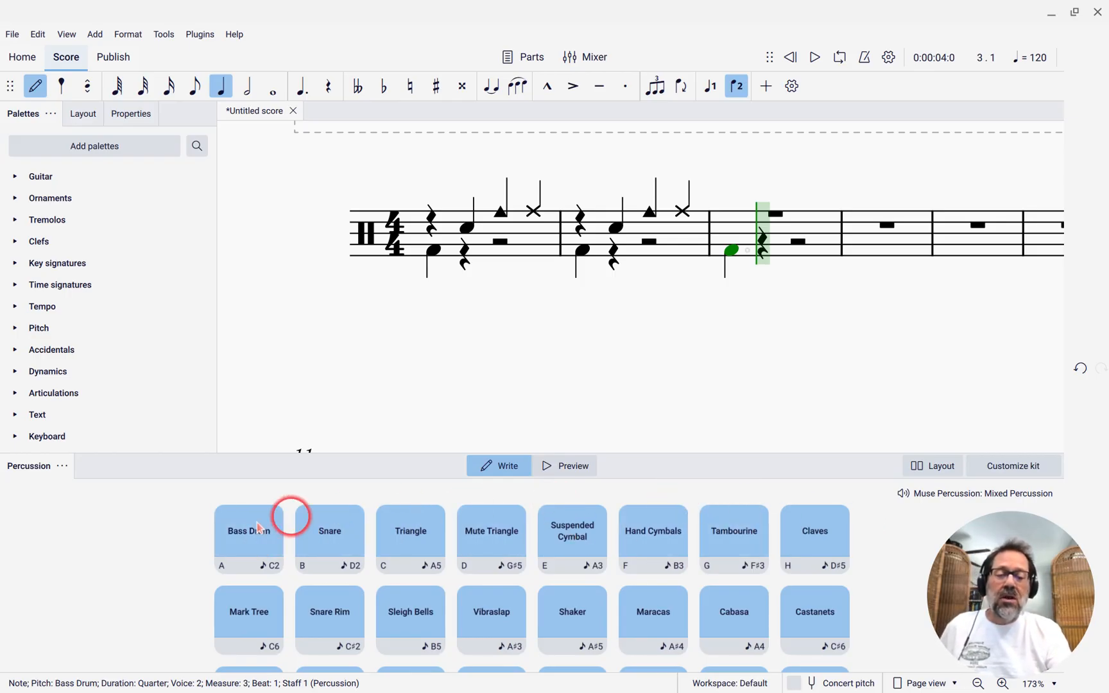
{"action": "mouse_move", "coordinate": [782, 502]}
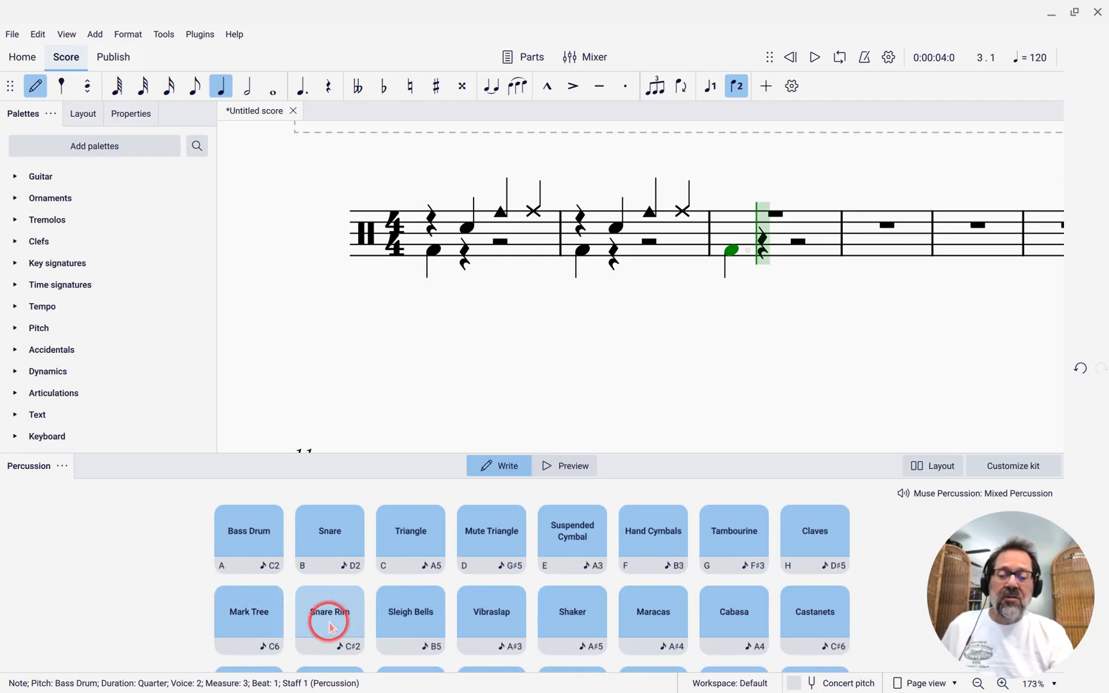
{"action": "scroll", "scroll_direction": "down", "scroll_amount": 3}
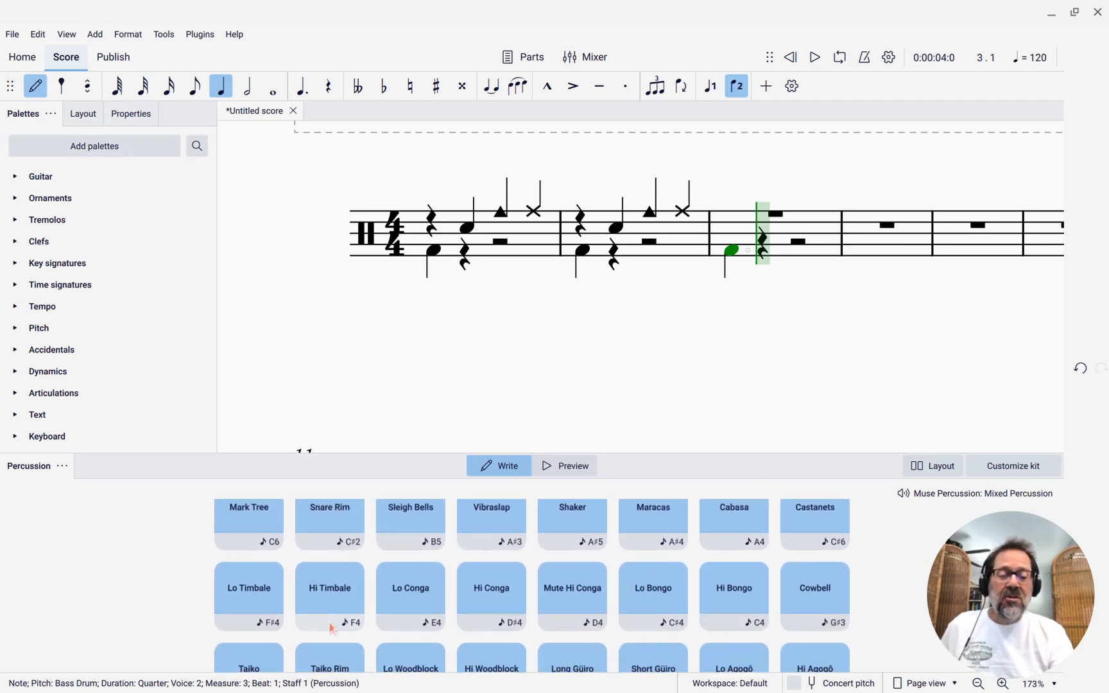